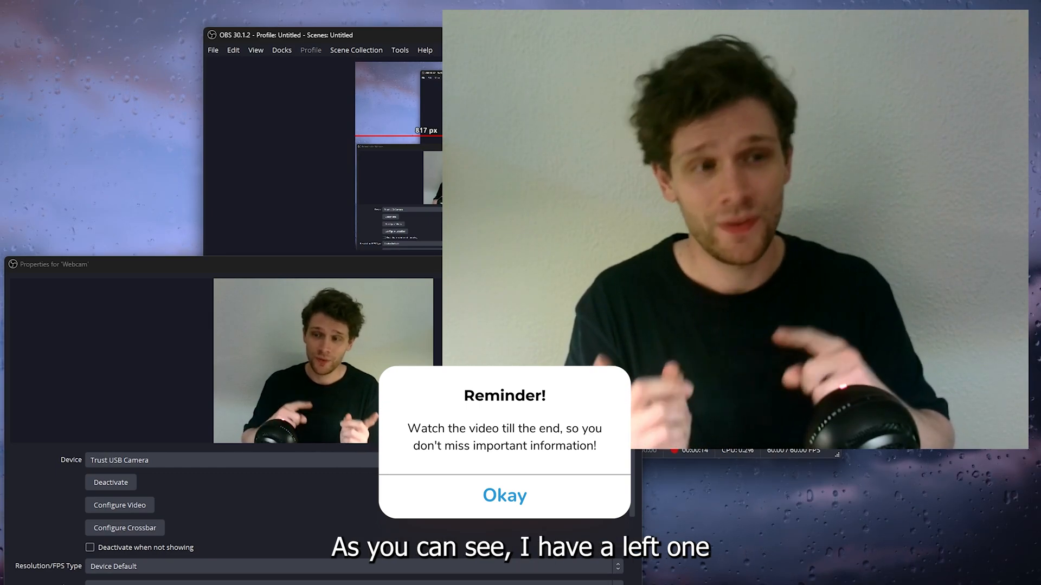
Dismiss the webcam Properties window to get back to the main OBS window
left_click(504, 496)
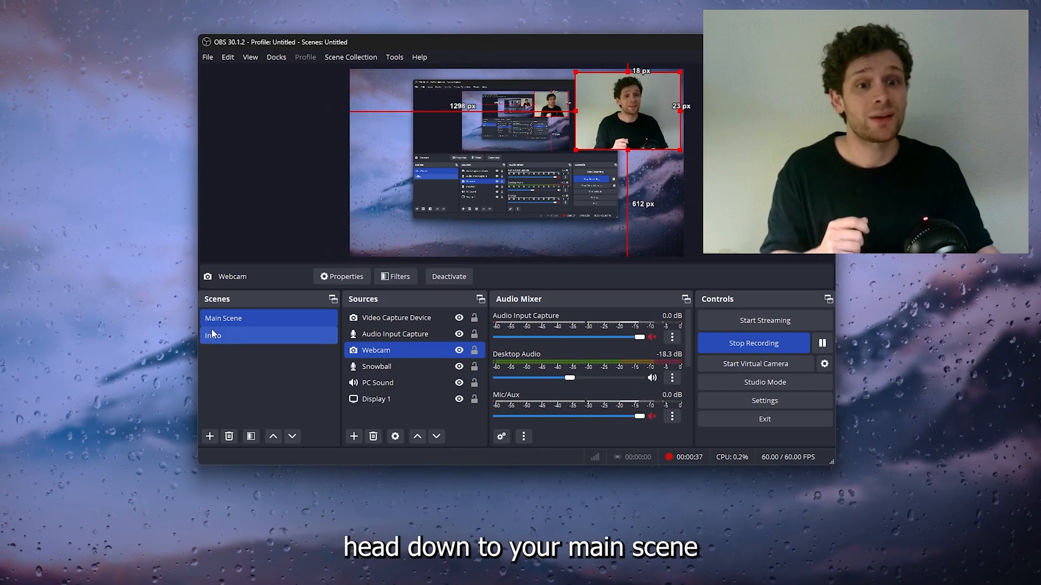
Make Main Scene active and pick out its Webcam source in the Sources dock
left_click(213, 336)
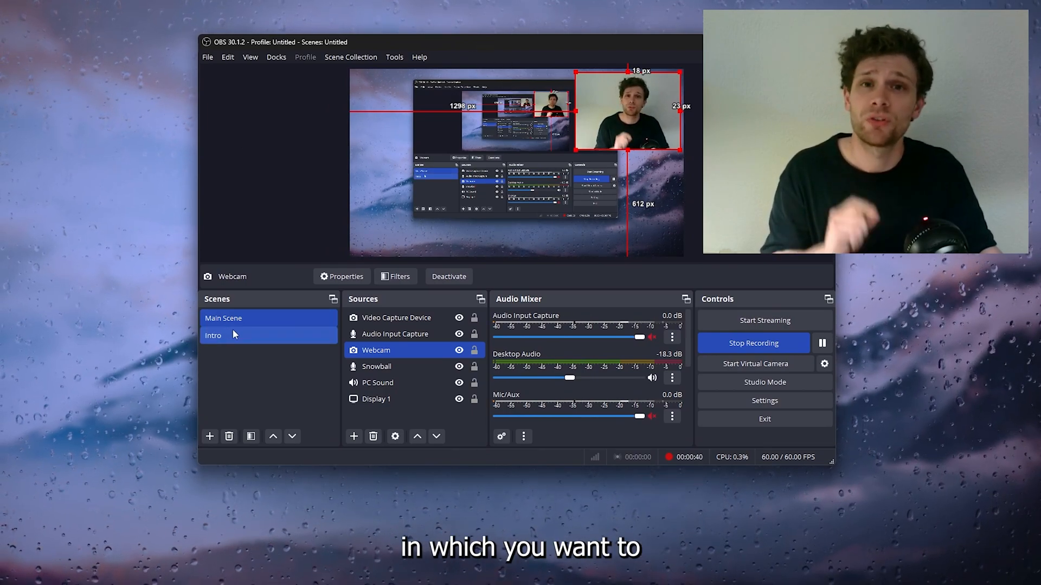
left_click(223, 319)
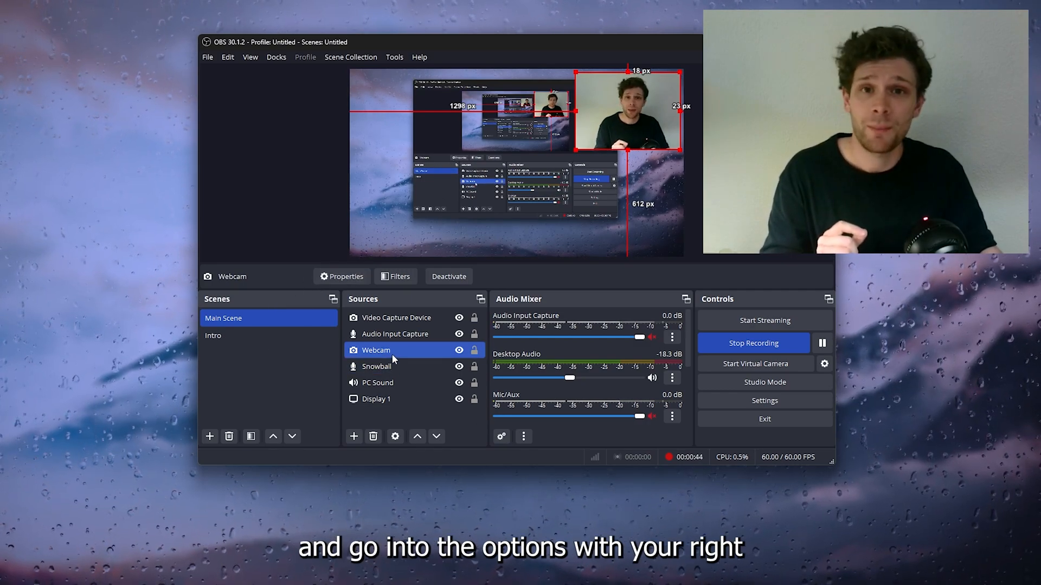
Flip the Webcam source horizontally via Transform > Flip Horizontal from its context menu
right_click(391, 350)
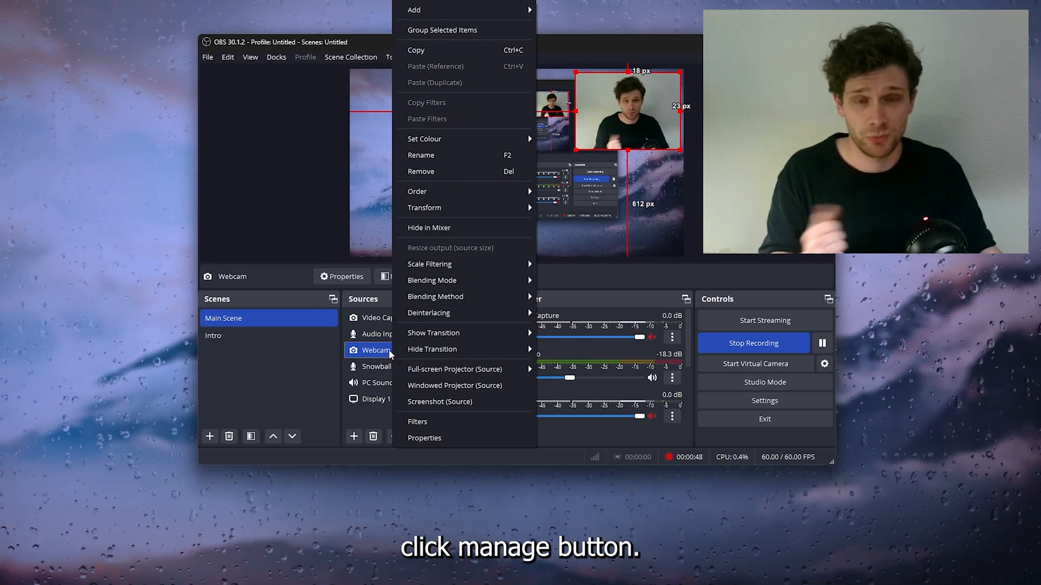
mouse_move(424, 207)
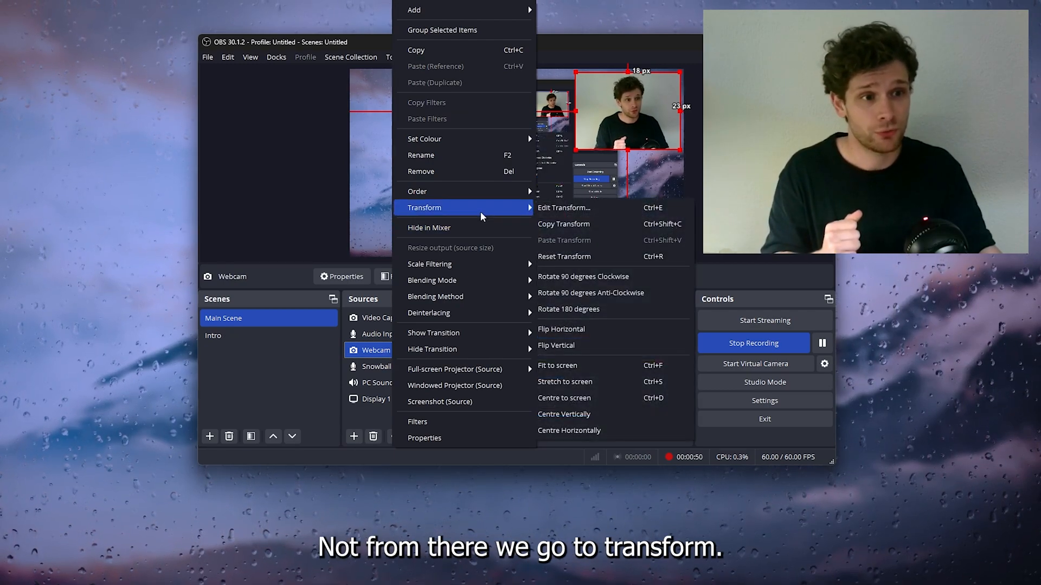
mouse_move(636, 239)
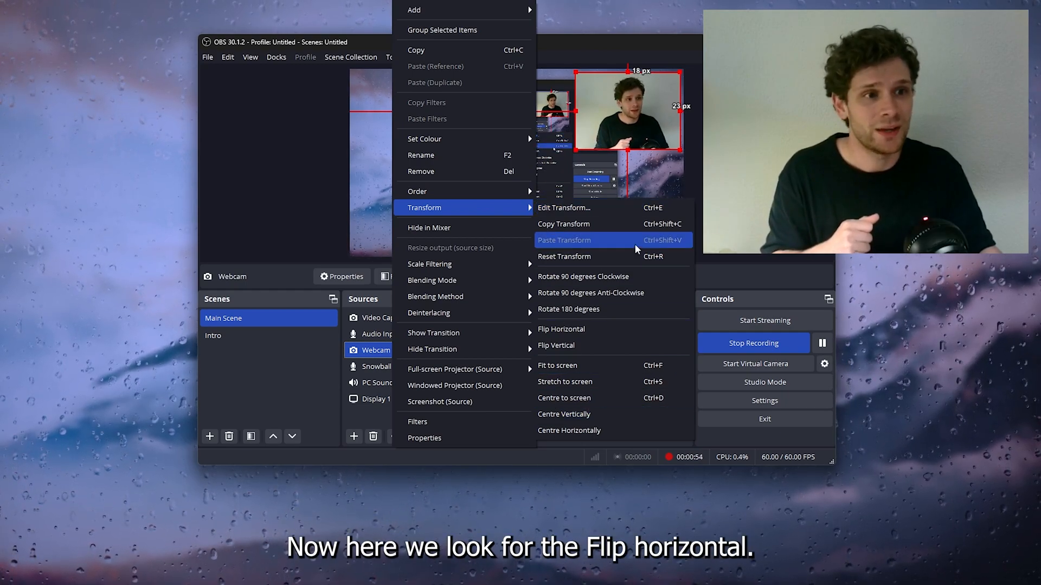
mouse_move(577, 346)
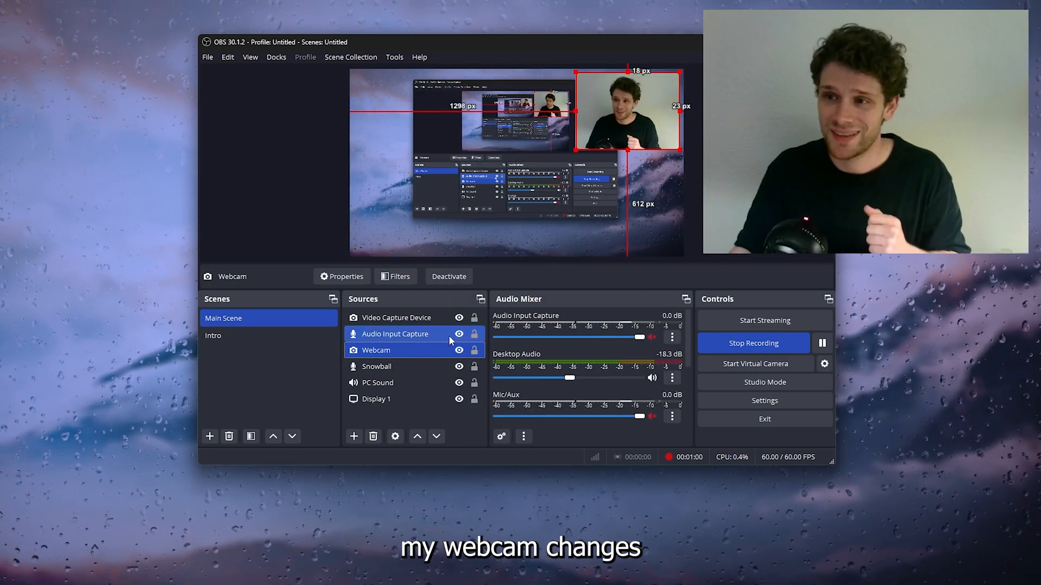
right_click(375, 350)
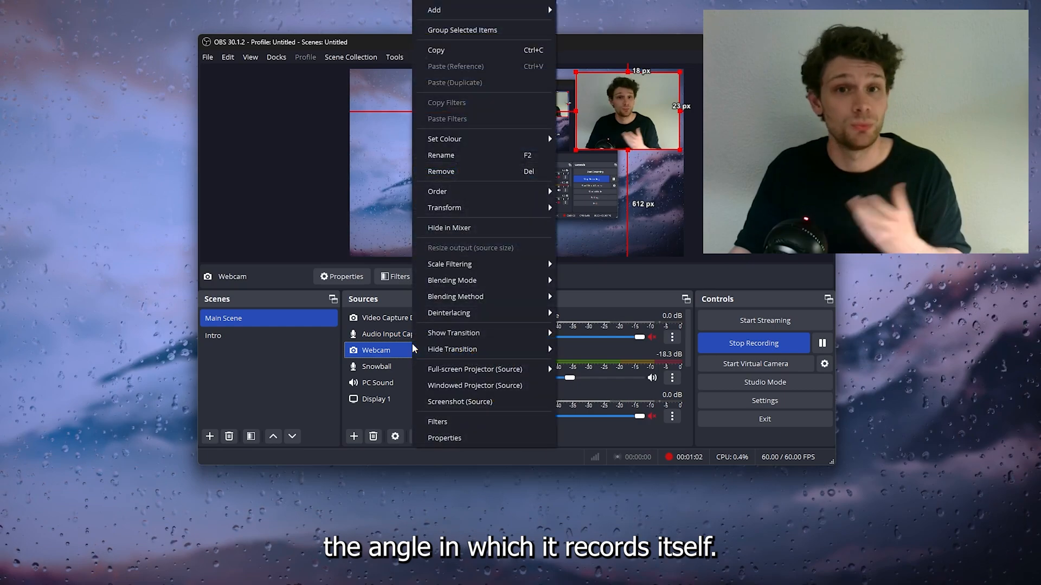